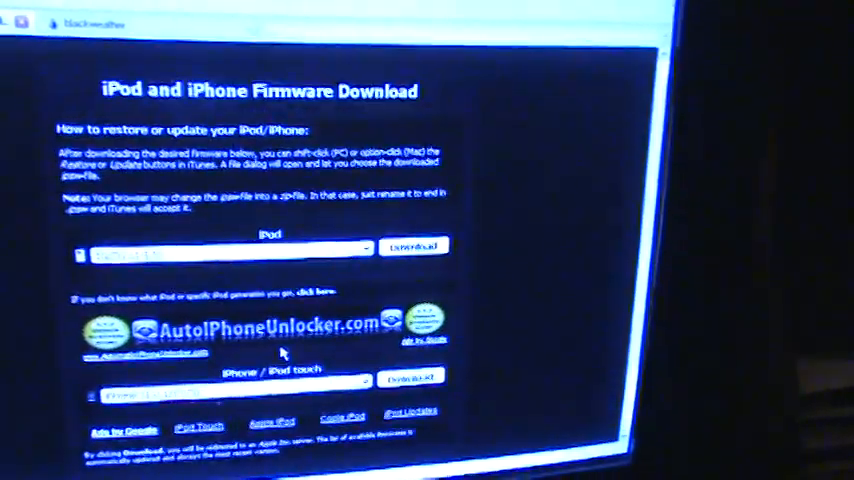
# - Choose iPod touch 2G firmware 3.0 (7A341) from the firmware list for download
pyautogui.scroll(-3)
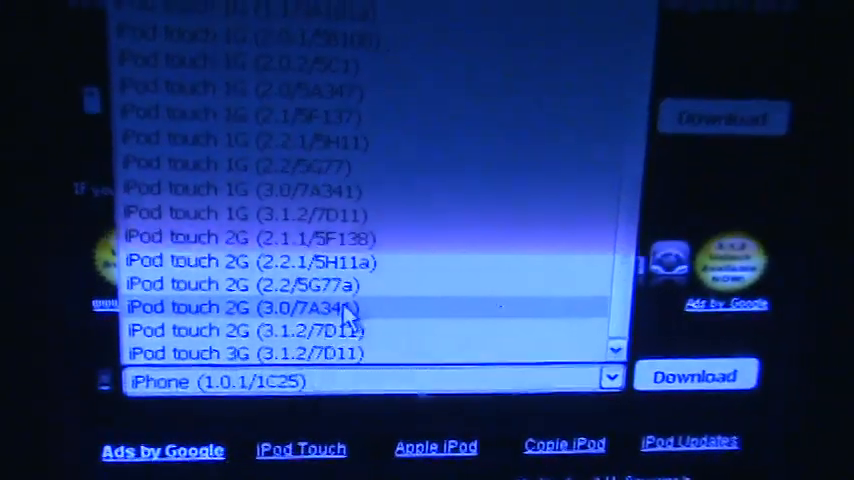
pyautogui.click(240, 308)
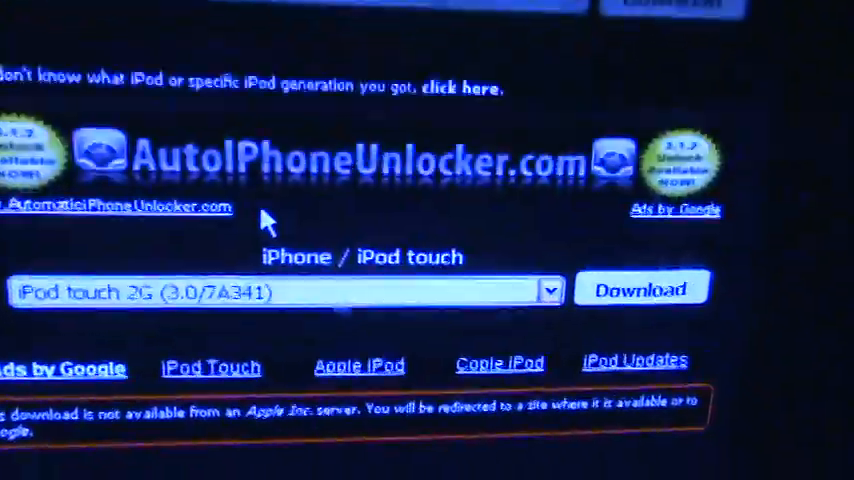
pyautogui.scroll(-3)
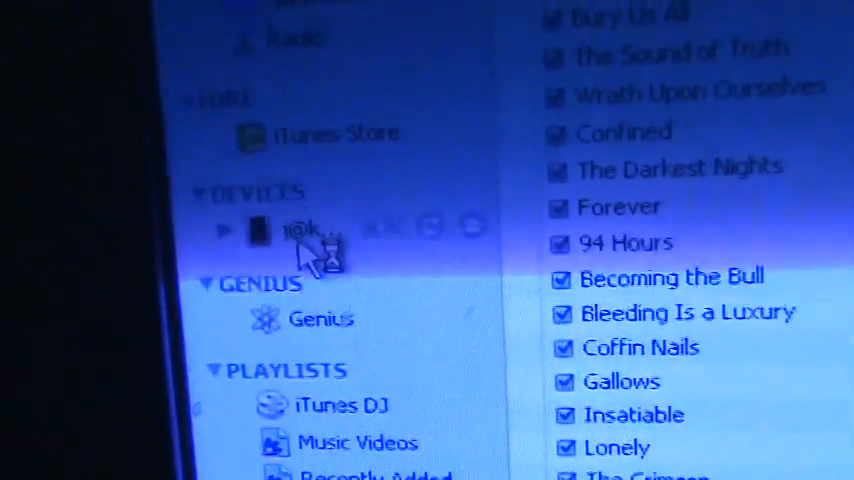
# - Select the iPod under DEVICES to show its summary page
pyautogui.click(260, 230)
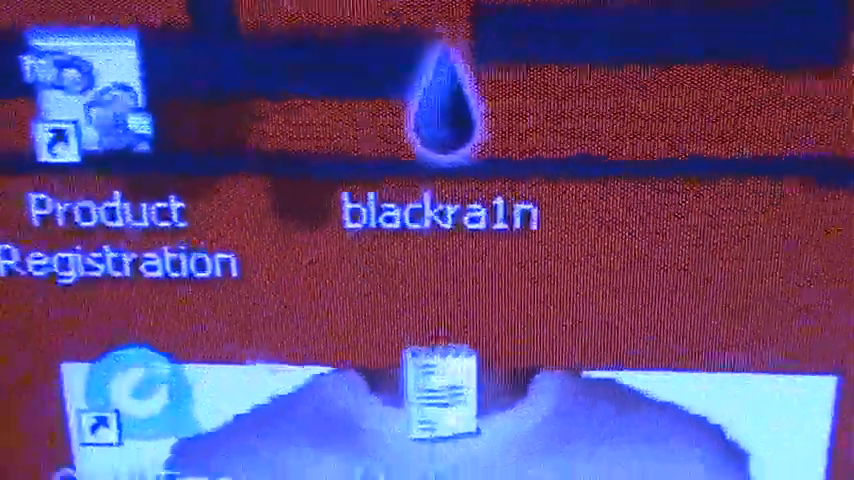
# - Launch blackra1n from the desktop to jailbreak the connected iPod touch
pyautogui.doubleClick(442, 110)
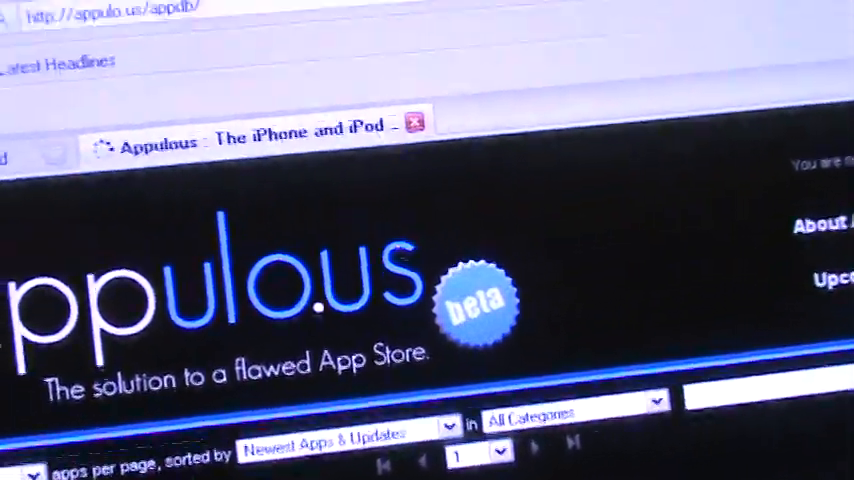
# - Scroll through the Appulo.us app listing past entries like Colosseum and Belgrade Street Map
pyautogui.scroll(-3)
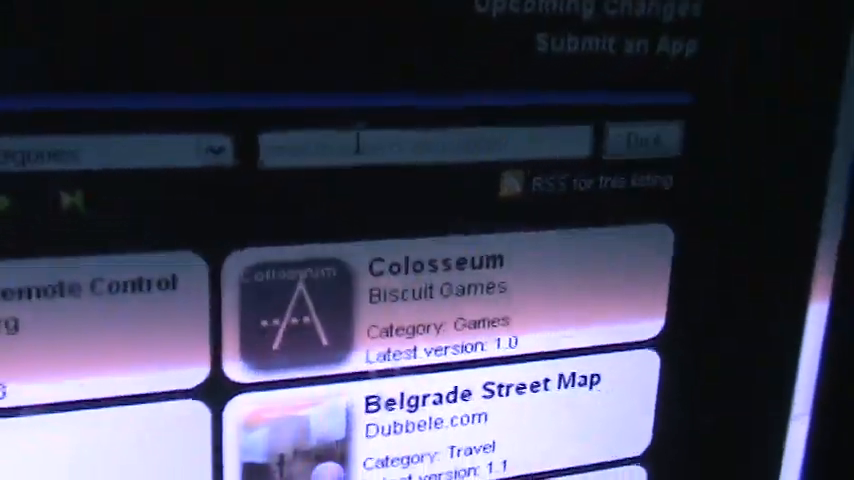
pyautogui.scroll(-3)
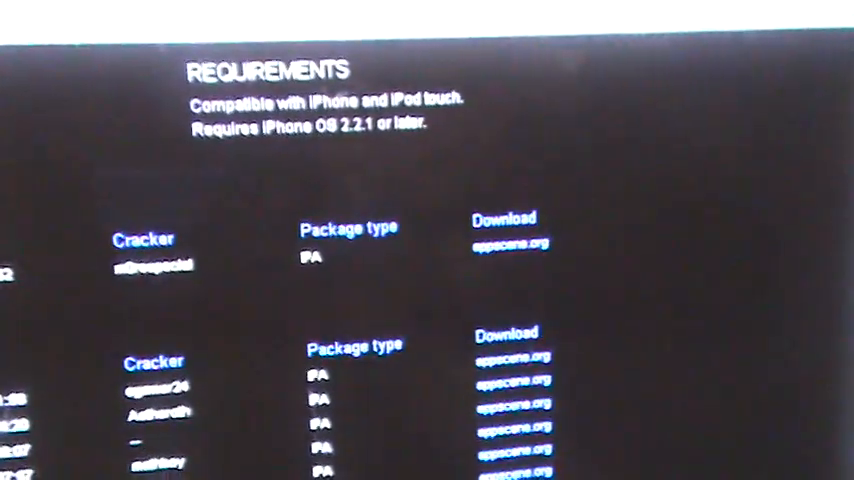
# - Scroll the app's page down to the crackers and appscene.org IPA download table
pyautogui.scroll(-3)
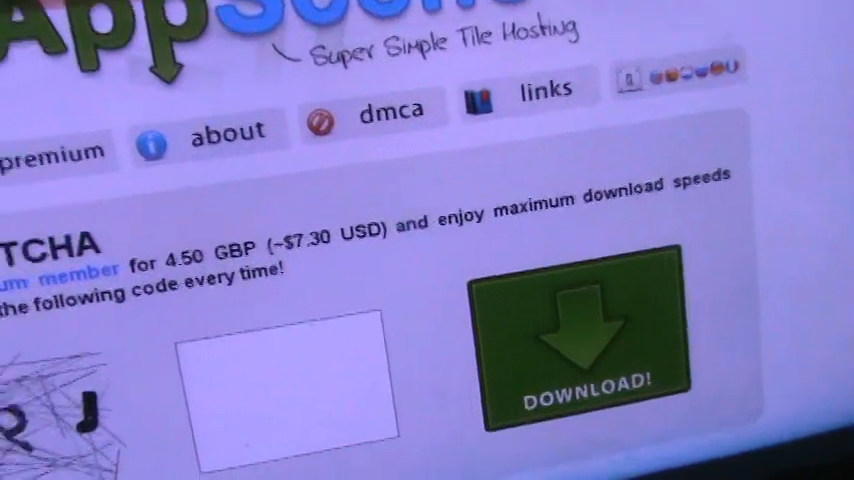
# - Scroll the AppScene hosting page down to the captcha and download area
pyautogui.scroll(-3)
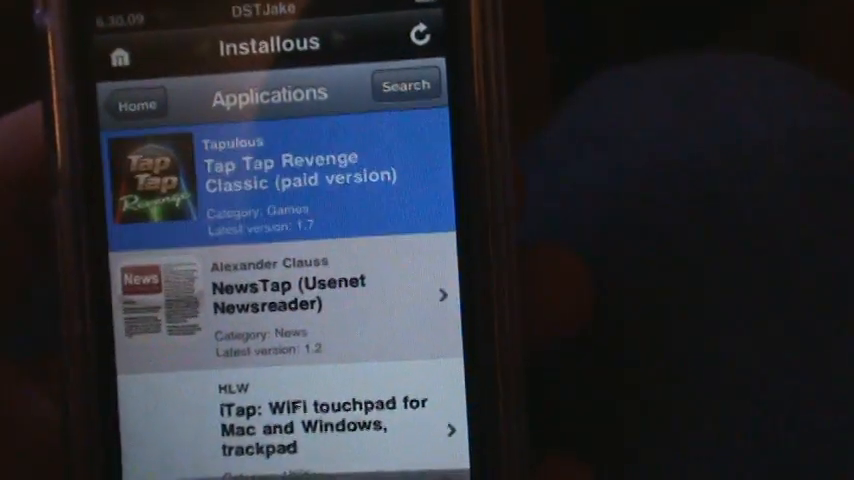
# - Show the Tap Tap Revenge Classic (paid version) details with version, price and size
pyautogui.click(290, 180)
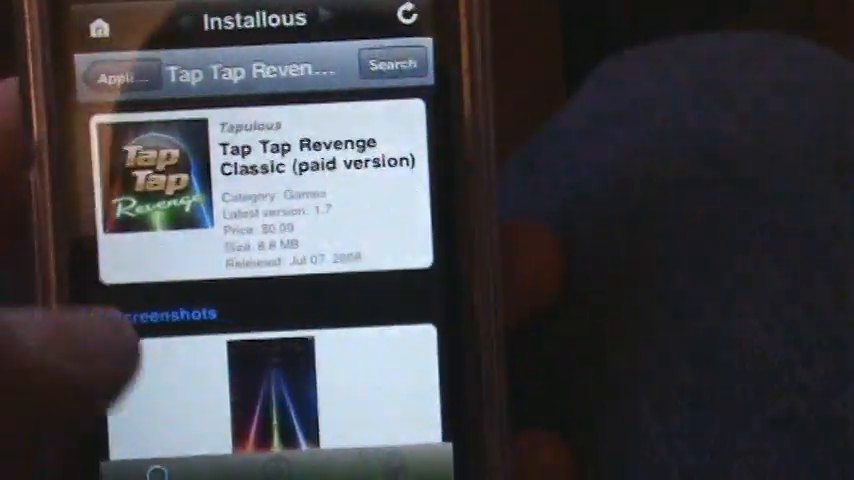